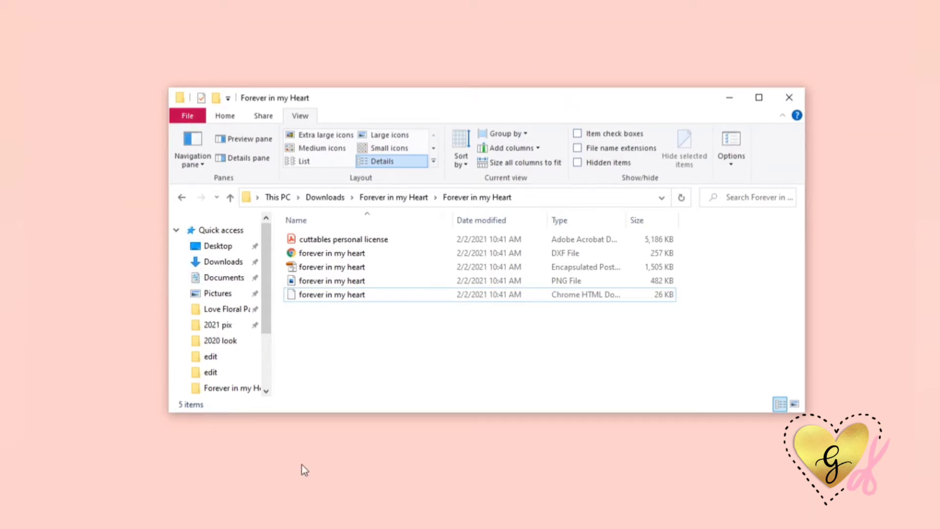
- Select the 'forever in my heart' Chrome HTML Document file in the download folder
{"action": "left_click", "coordinate": [334, 295]}
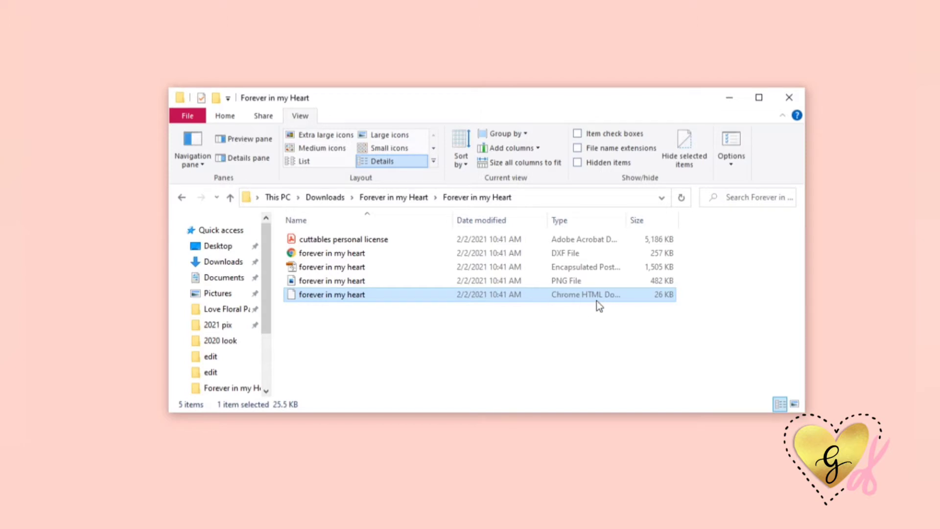
{"action": "mouse_move", "coordinate": [556, 305]}
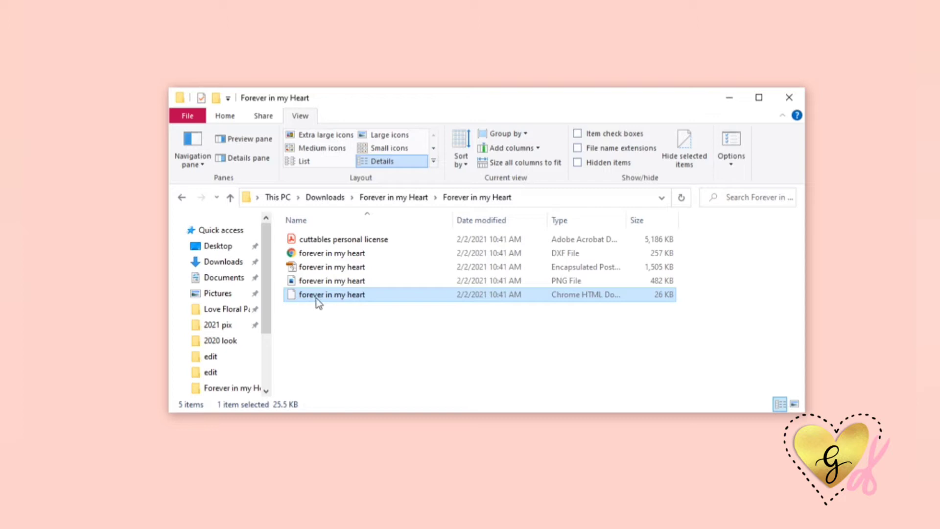
{"action": "mouse_move", "coordinate": [335, 298]}
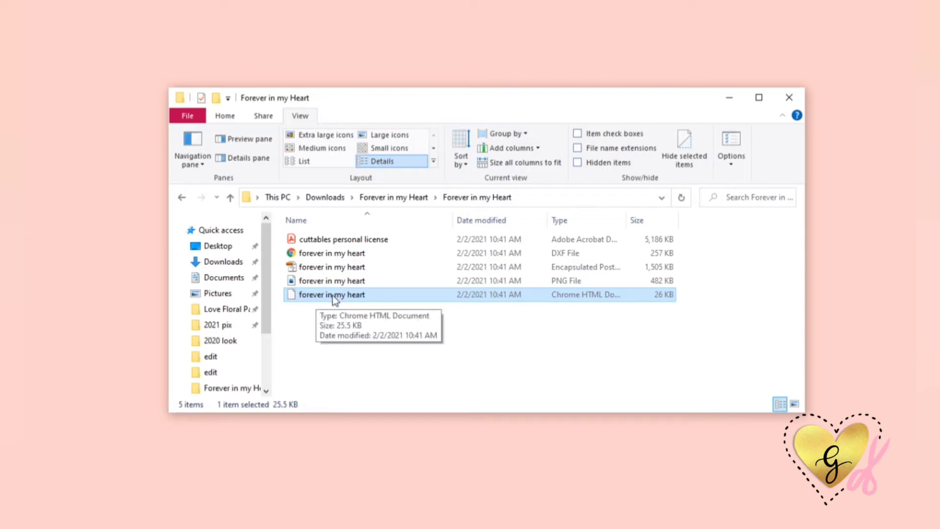
- Preview the 'forever in my heart' SVG in Google Chrome
{"action": "double_click", "coordinate": [333, 295]}
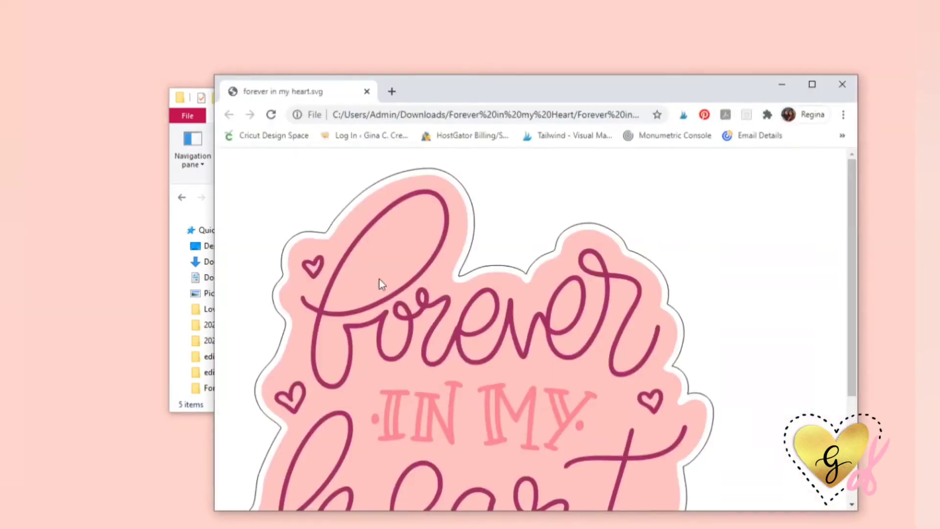
{"action": "scroll", "scroll_direction": "down", "scroll_amount": 3}
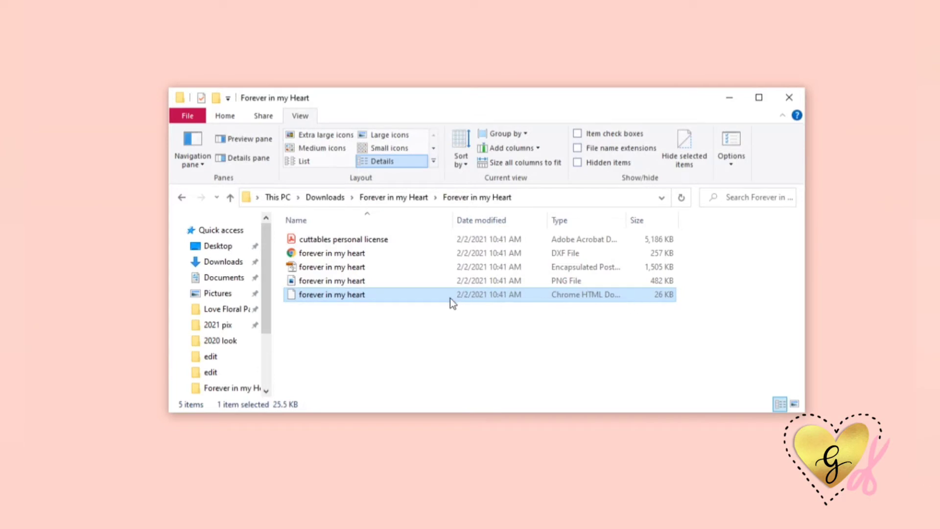
{"action": "mouse_move", "coordinate": [628, 299]}
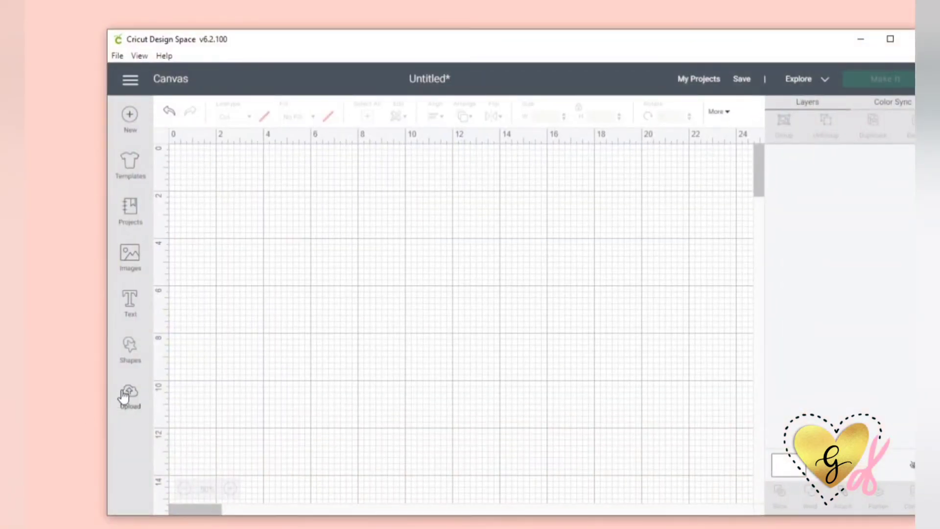
- Upload the 'forever in my heart' SVG to Design Space as a vector image and place it on the canvas
{"action": "left_click", "coordinate": [129, 393]}
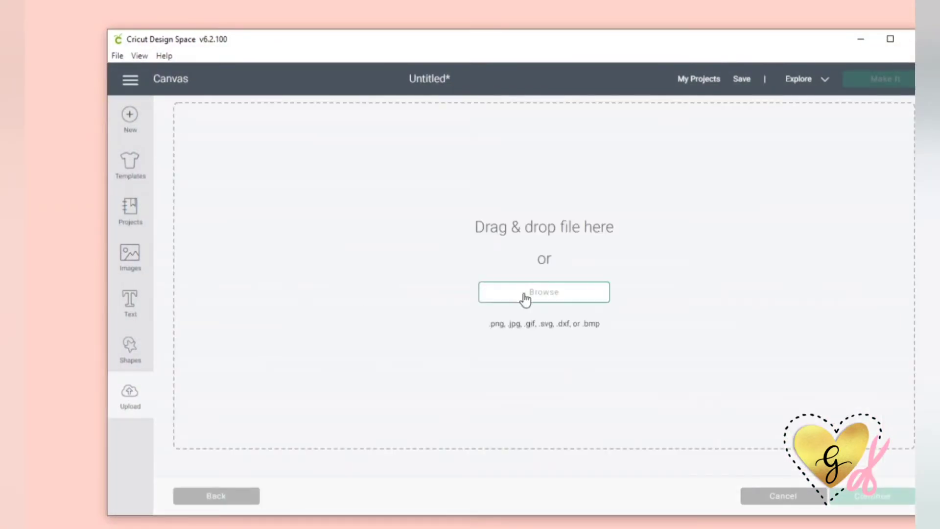
{"action": "left_click", "coordinate": [543, 291]}
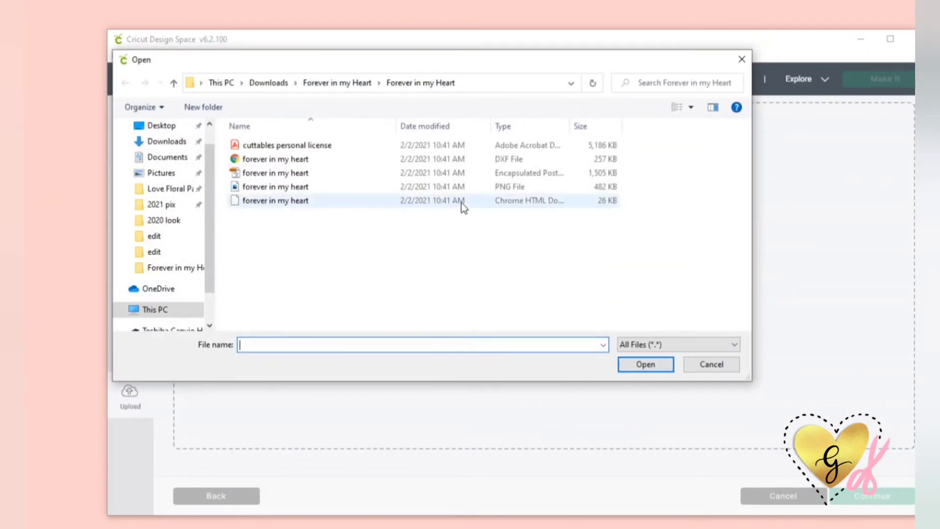
{"action": "left_click", "coordinate": [275, 199]}
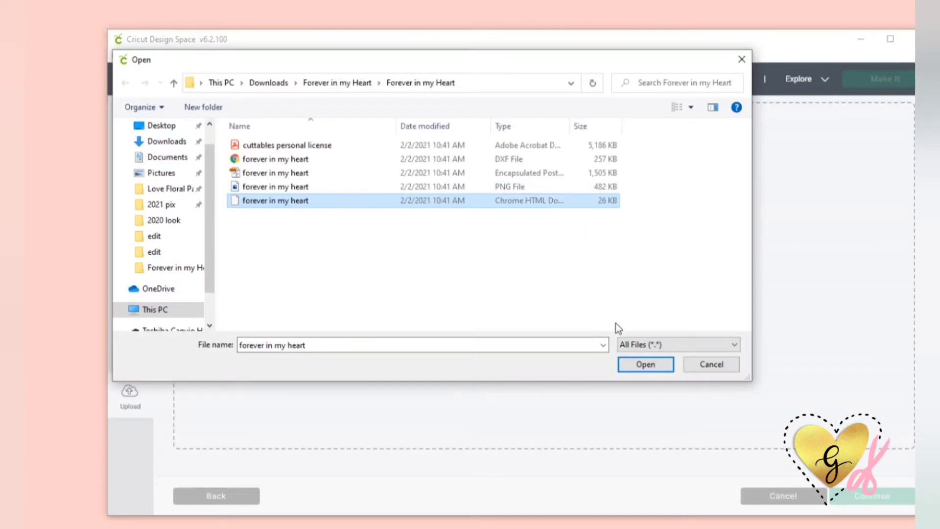
{"action": "left_click", "coordinate": [645, 364]}
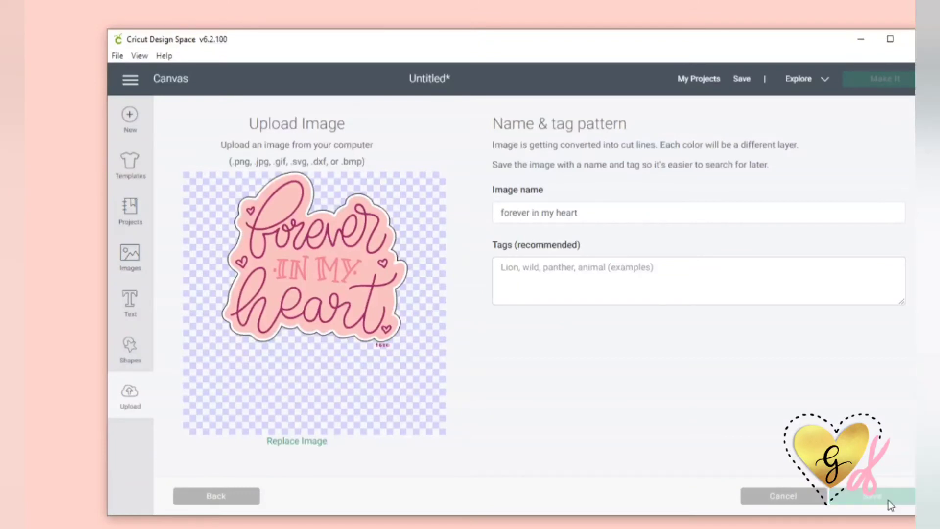
{"action": "left_click", "coordinate": [873, 495]}
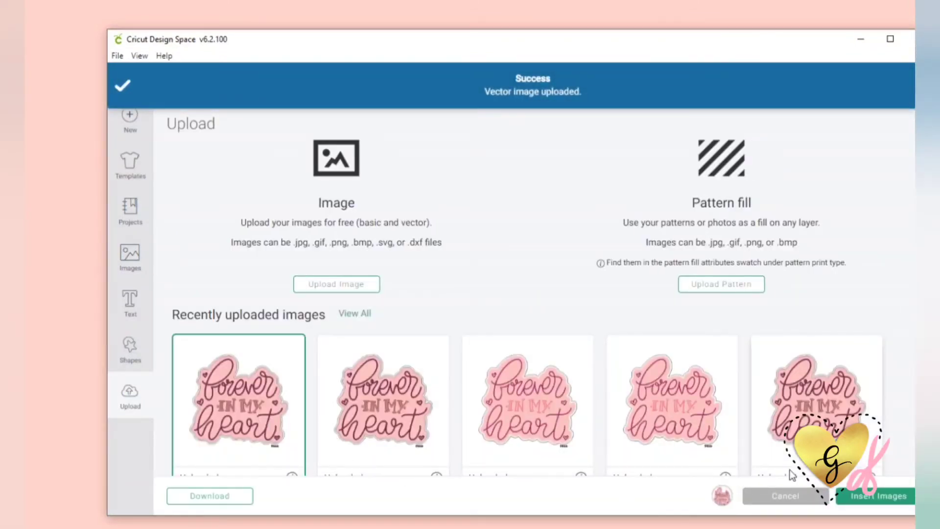
{"action": "left_click", "coordinate": [875, 495]}
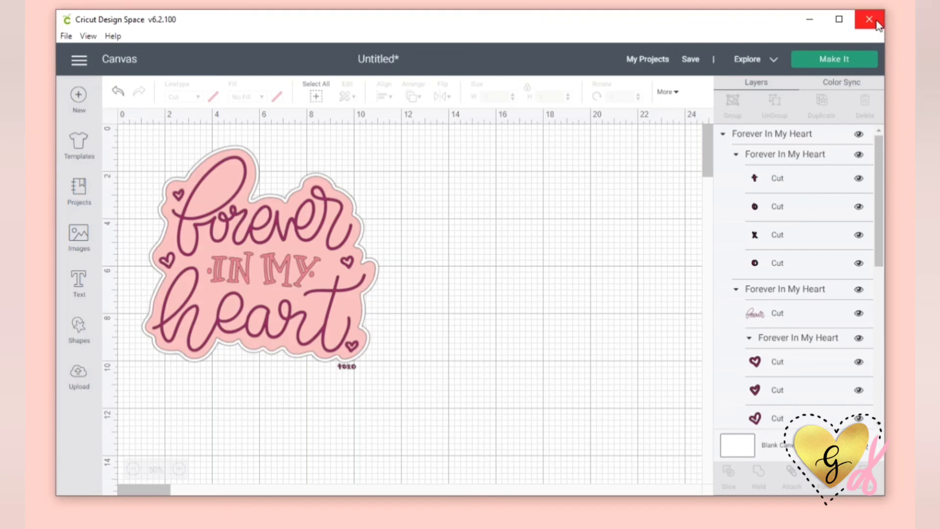
{"action": "mouse_move", "coordinate": [869, 19]}
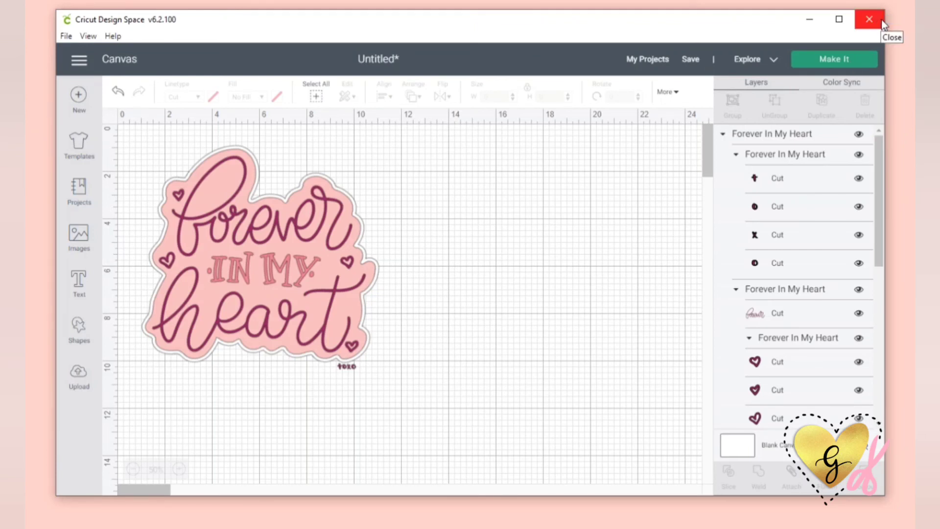
- Quit Cricut Design Space and confirm the exit
{"action": "left_click", "coordinate": [869, 19]}
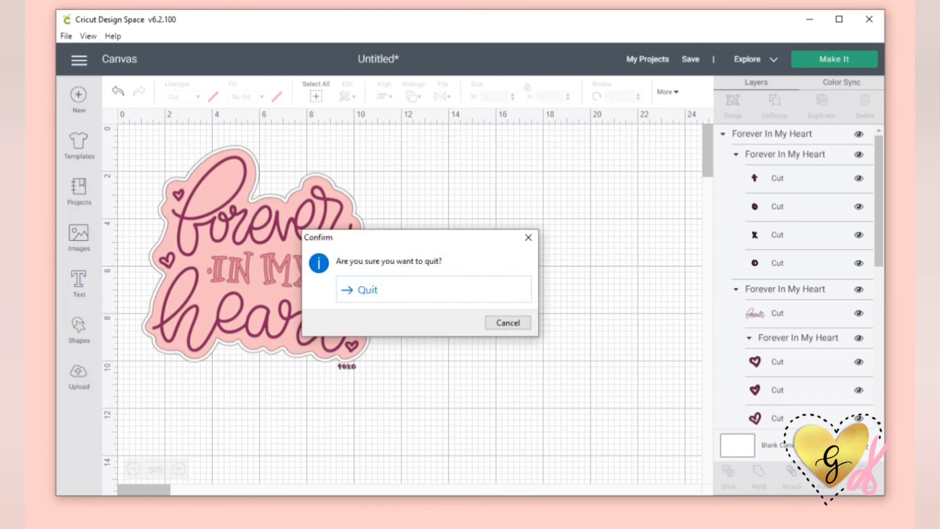
{"action": "left_click", "coordinate": [368, 290]}
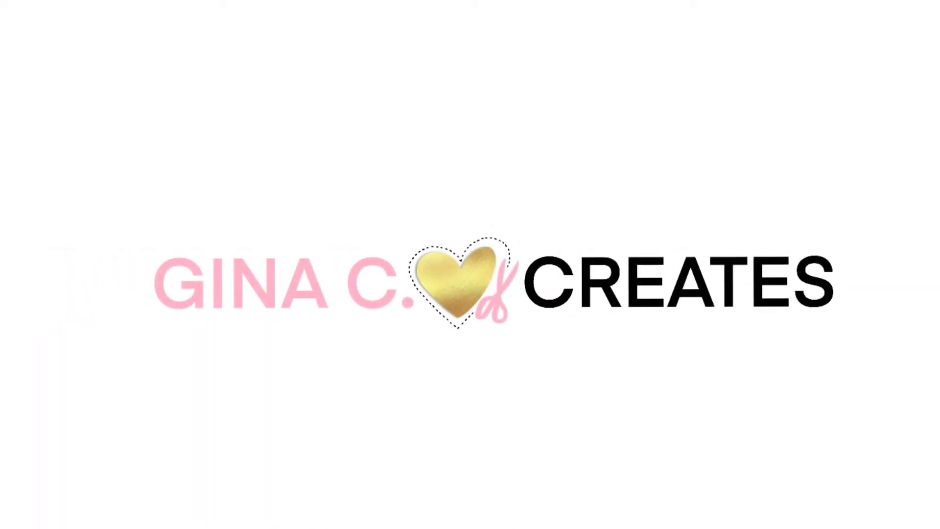